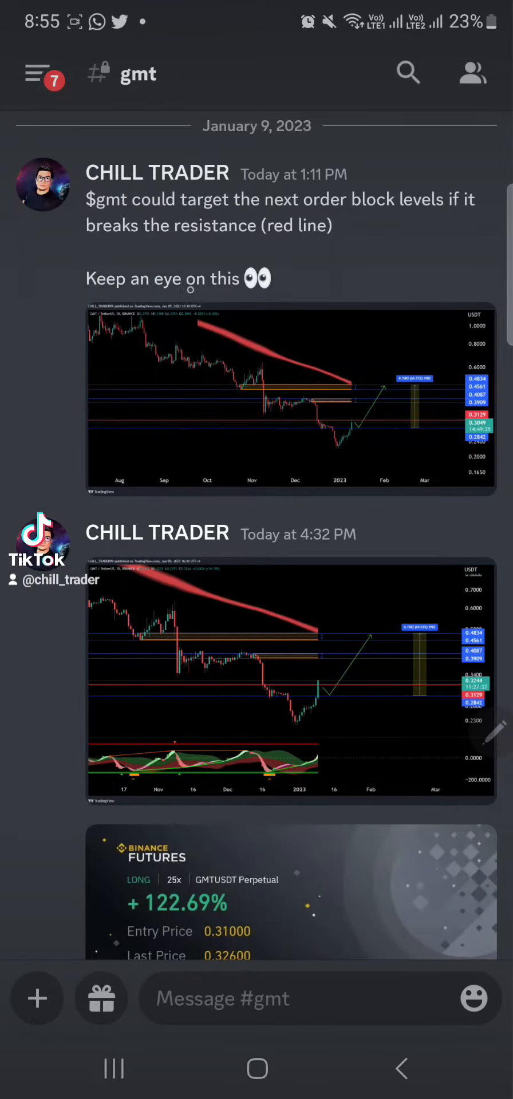
Scroll the #gmt feed past the 122.69% long result card to the 8:49 PM chart post
click(289, 396)
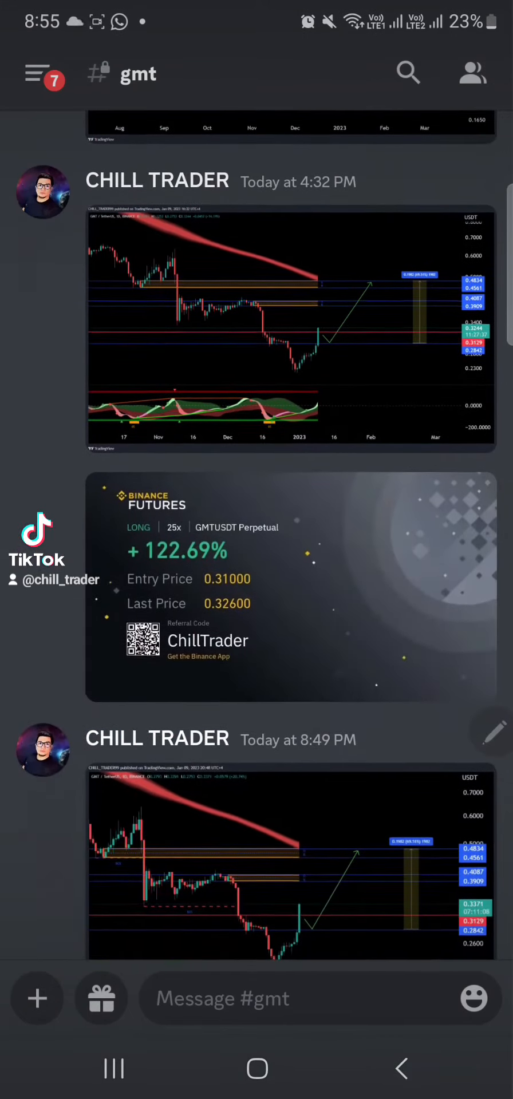
View the 8:49 PM GMT/USDT daily chart attachment full-screen in the image viewer
click(290, 854)
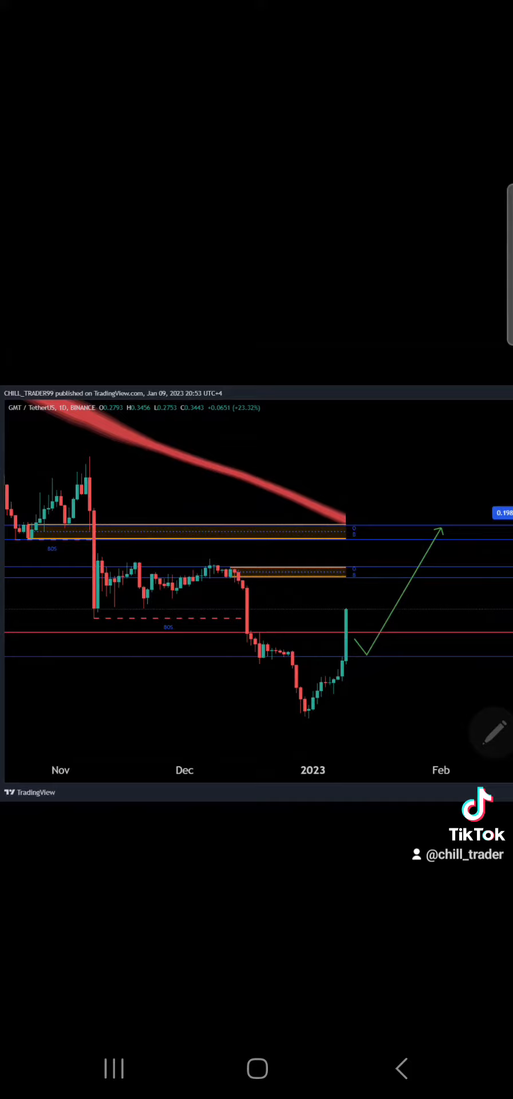
Enlarge the chart on the breakout candle and the projected rise toward the upper orange OB zones
click(263, 637)
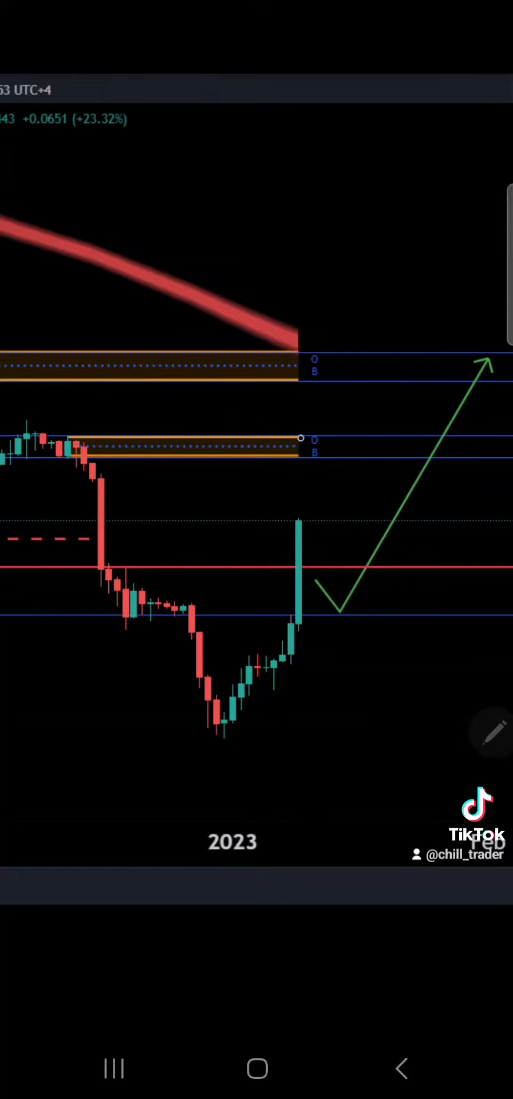
click(102, 610)
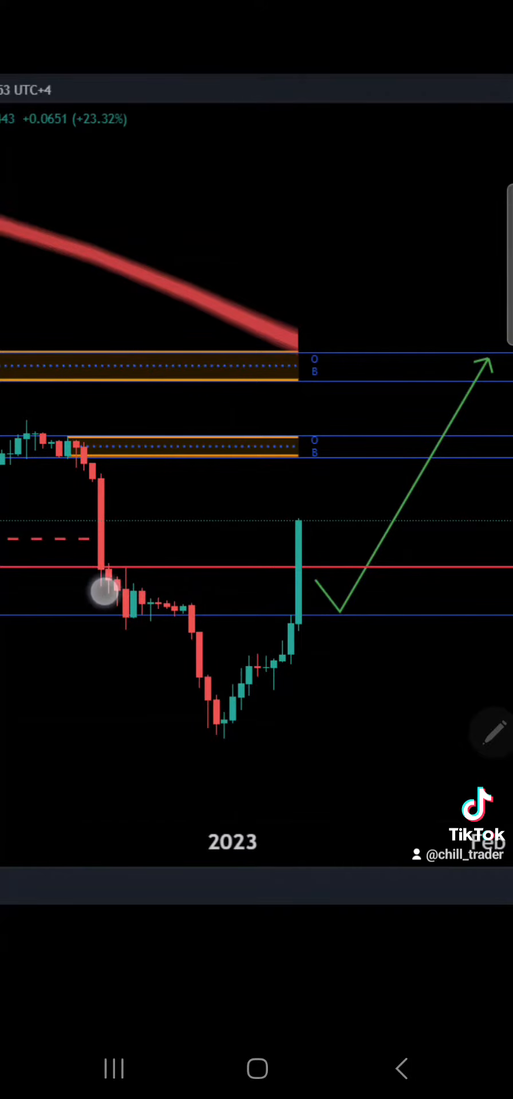